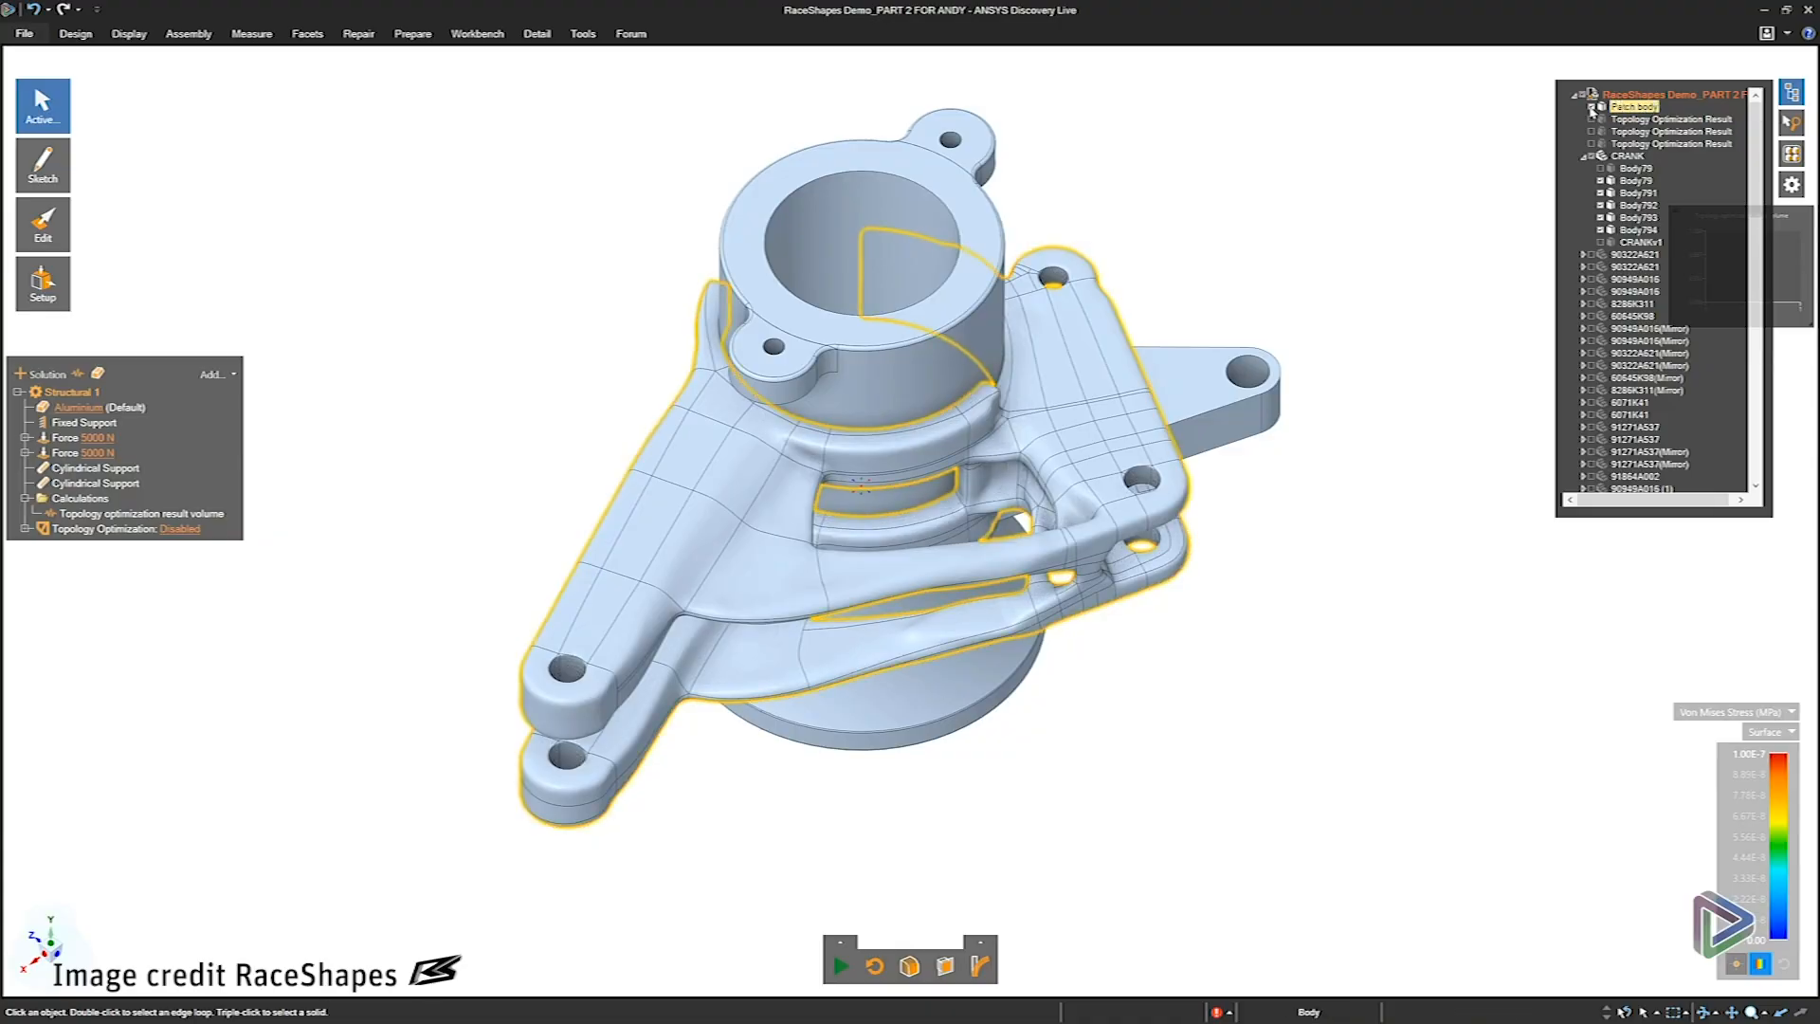
# - Highlight the Patch body and the third Topology Optimization Result on the suspension upright
pyautogui.click(1671, 119)
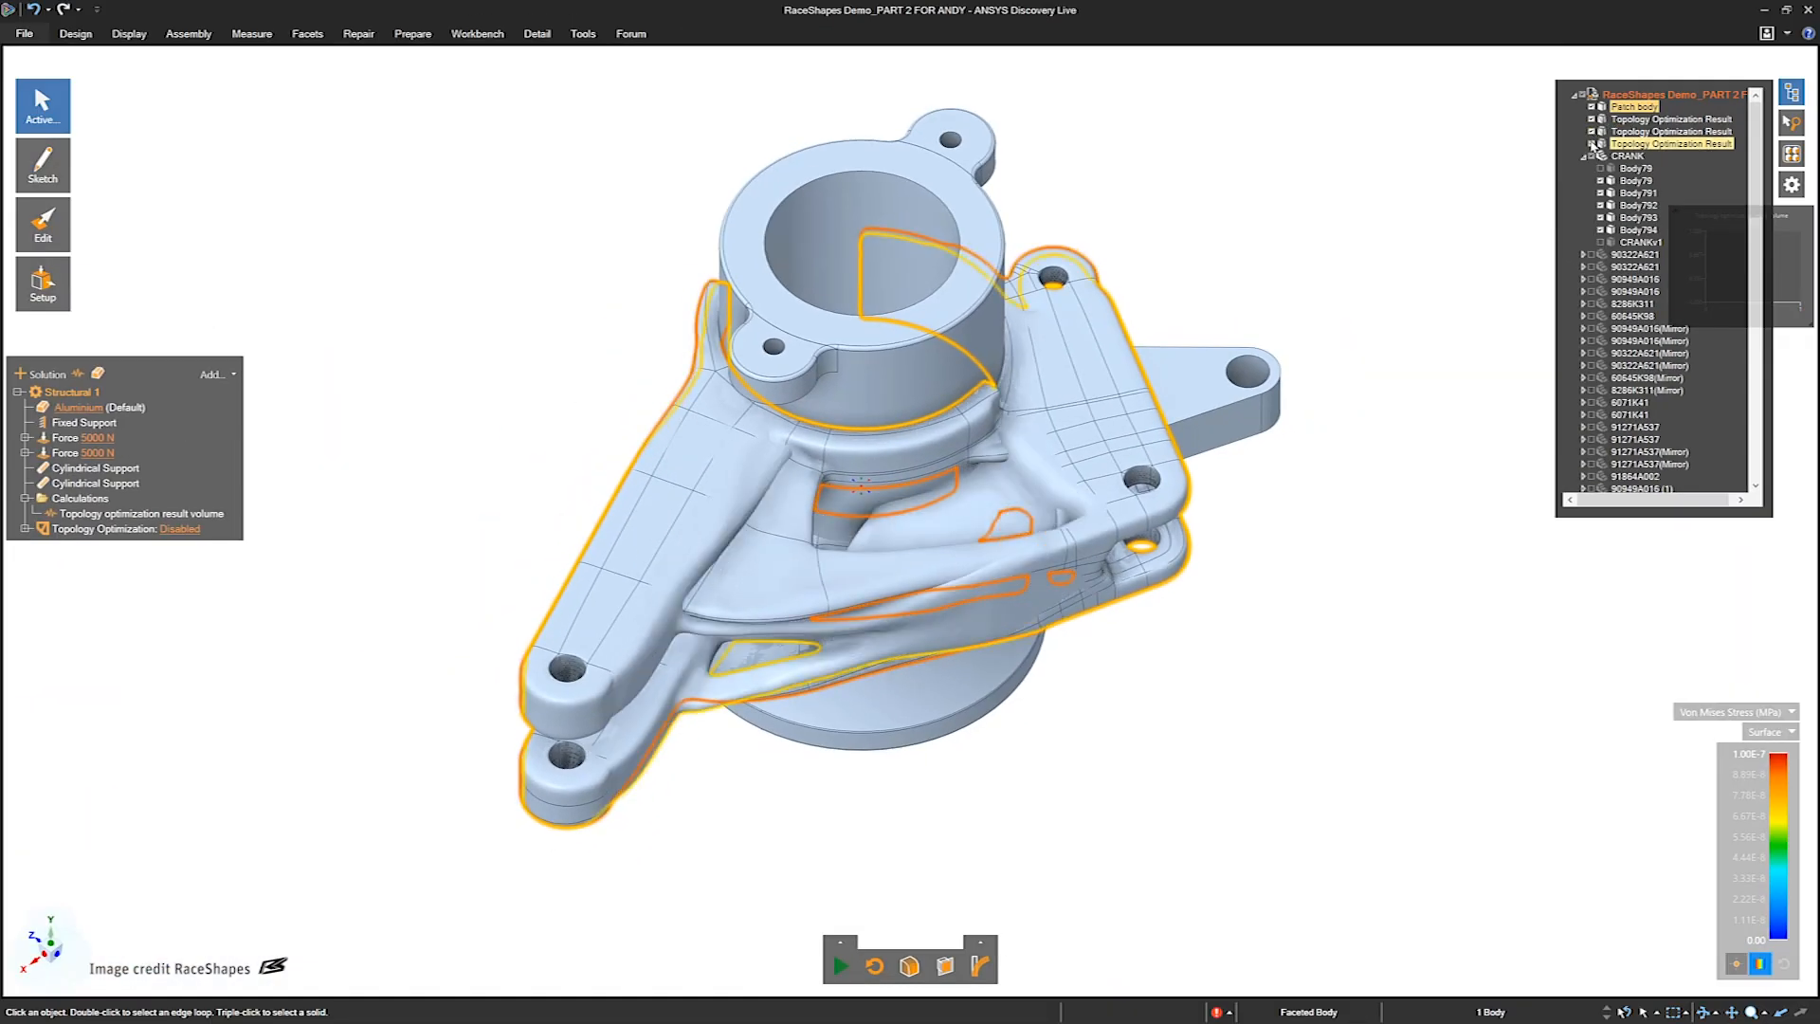
pyautogui.click(841, 965)
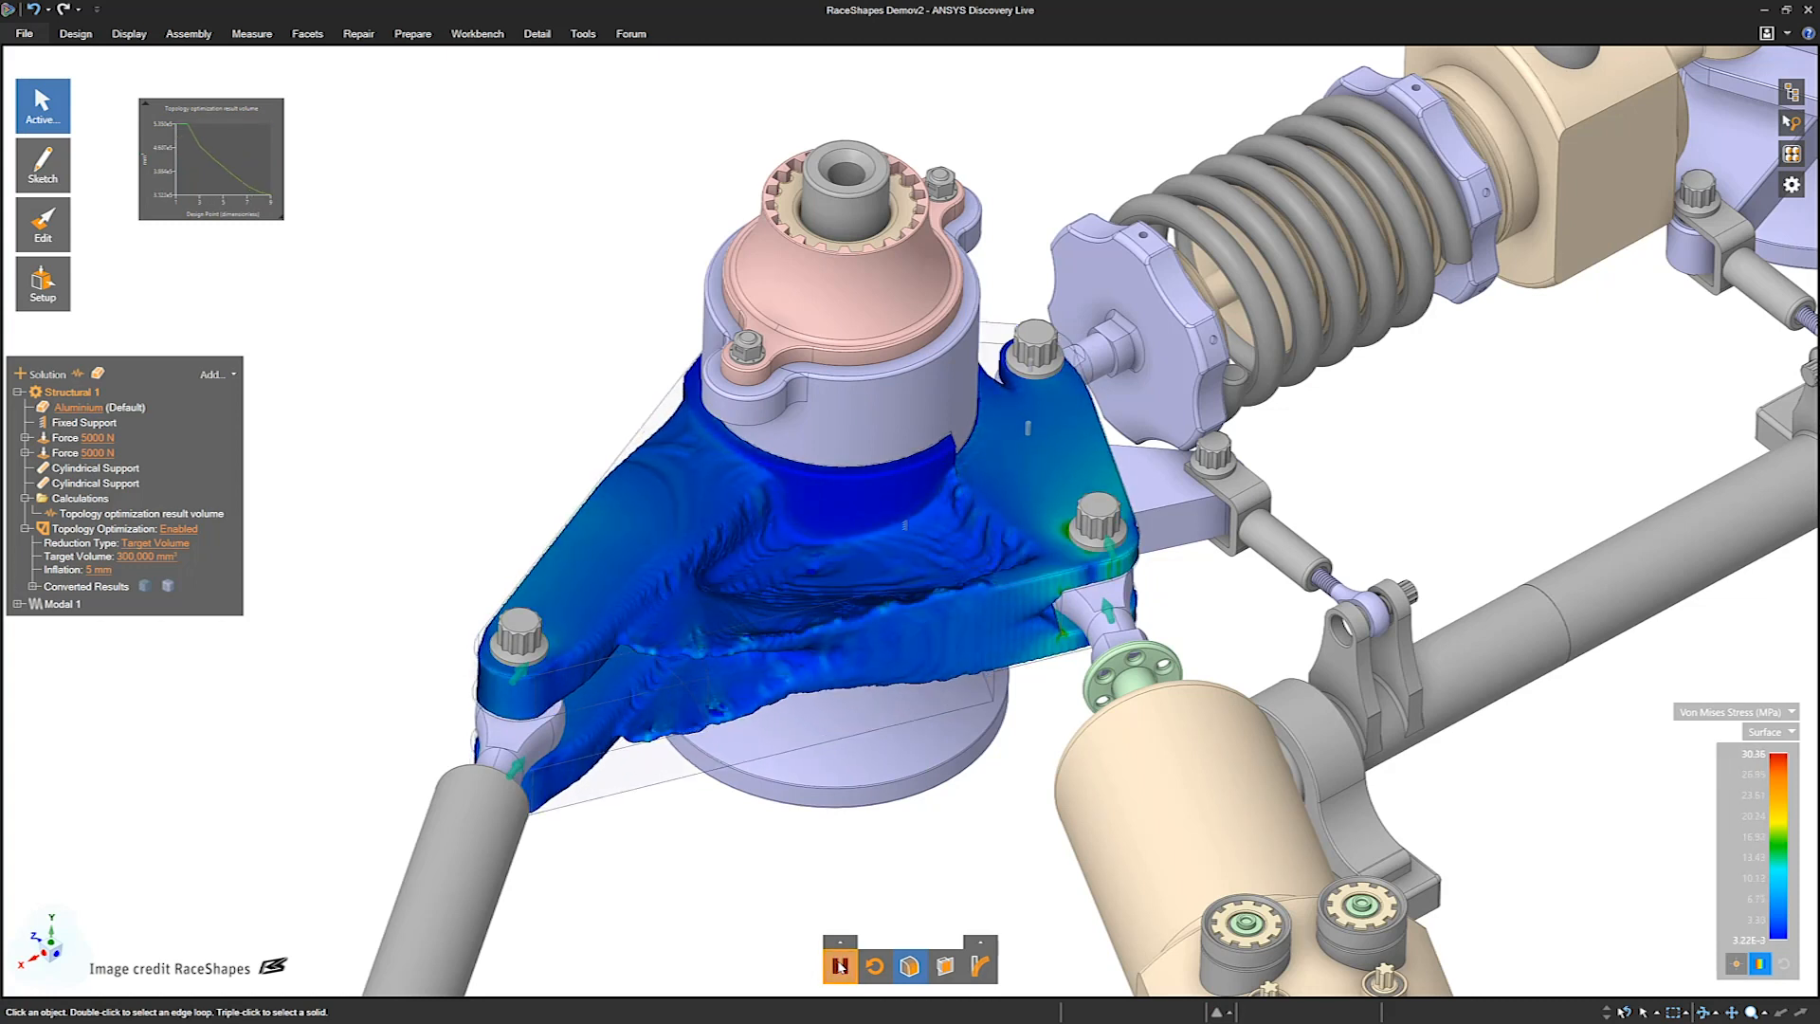
# - Open the train load-case model and highlight the optimized bracket's Topology Optimization Result
pyautogui.click(839, 965)
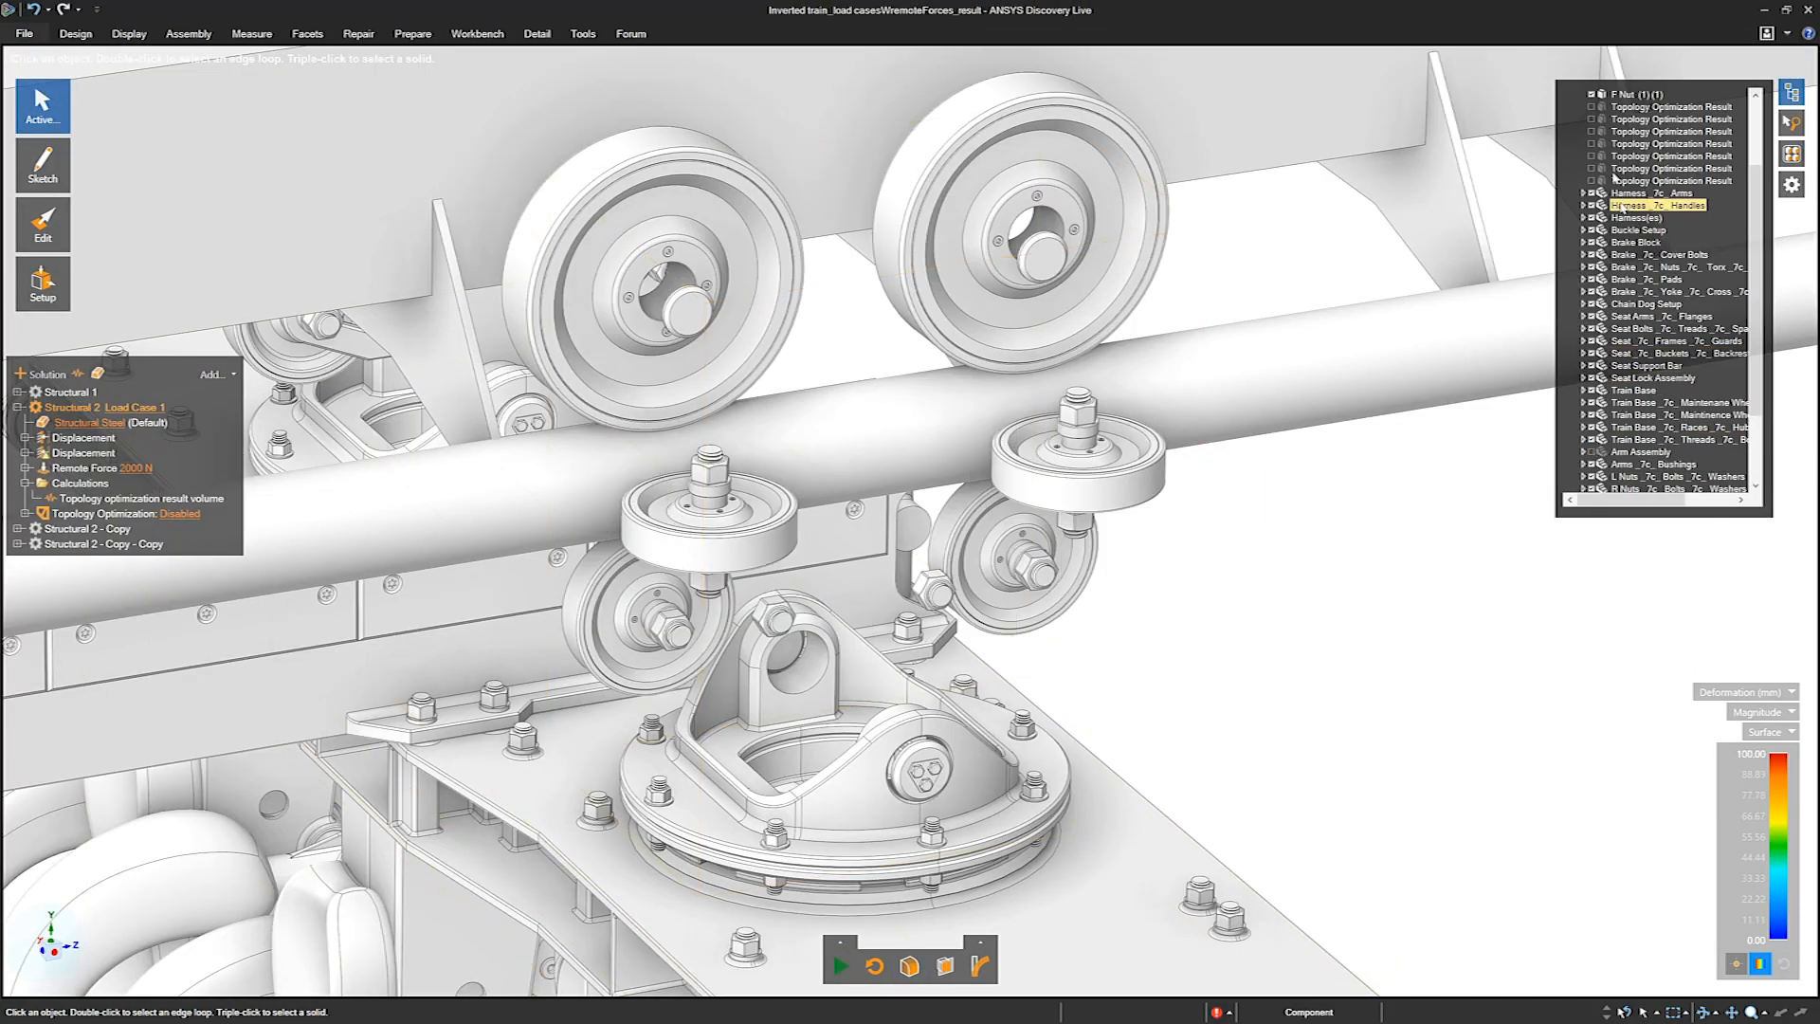
pyautogui.click(1670, 143)
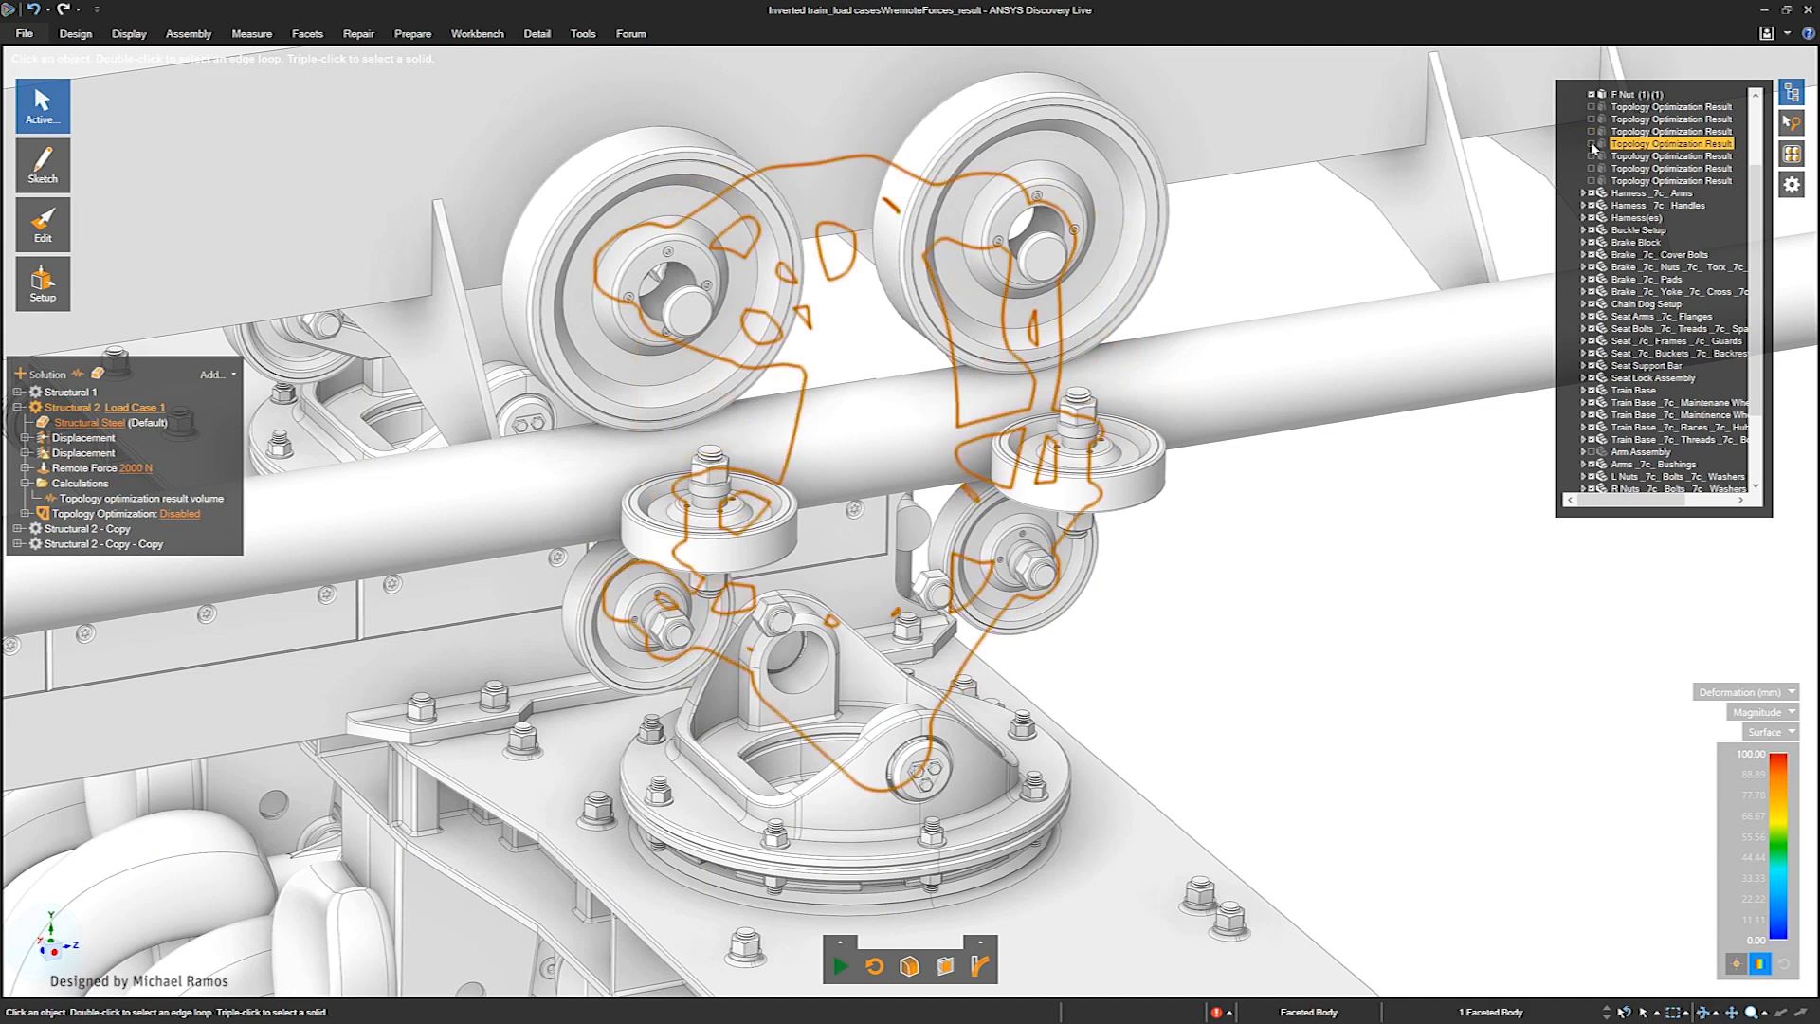